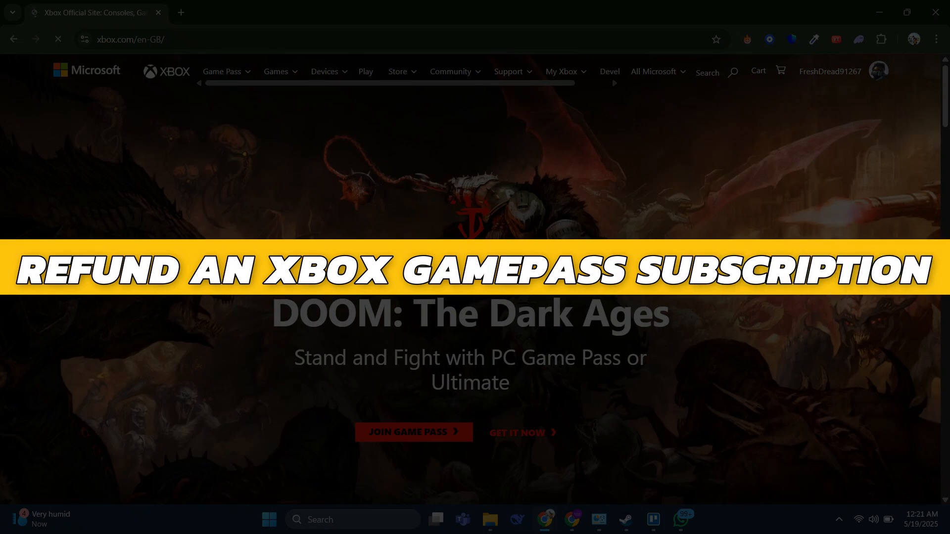
- Reach the Xbox Support home page via the Support menu and scroll to Pick a section
{"action": "scroll", "scroll_direction": "down", "scroll_amount": 3}
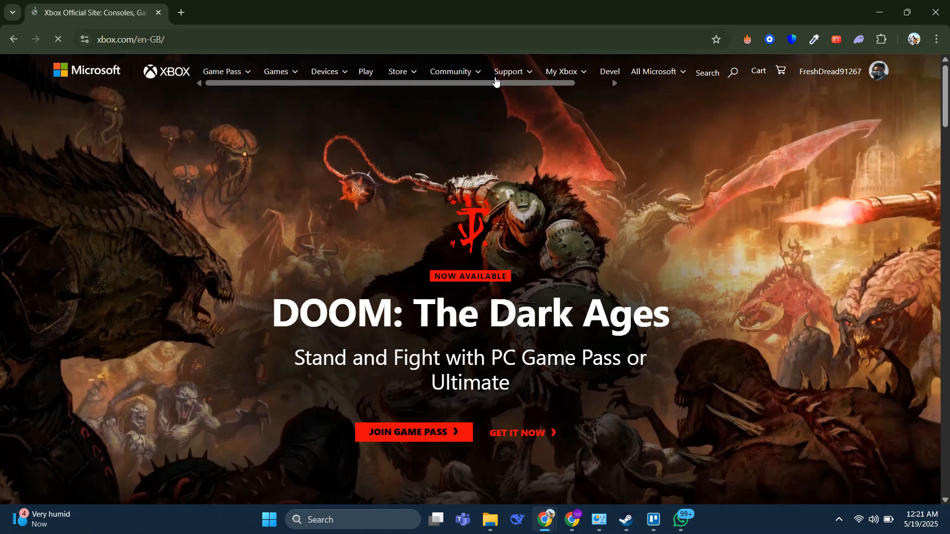
{"action": "mouse_move", "coordinate": [342, 218]}
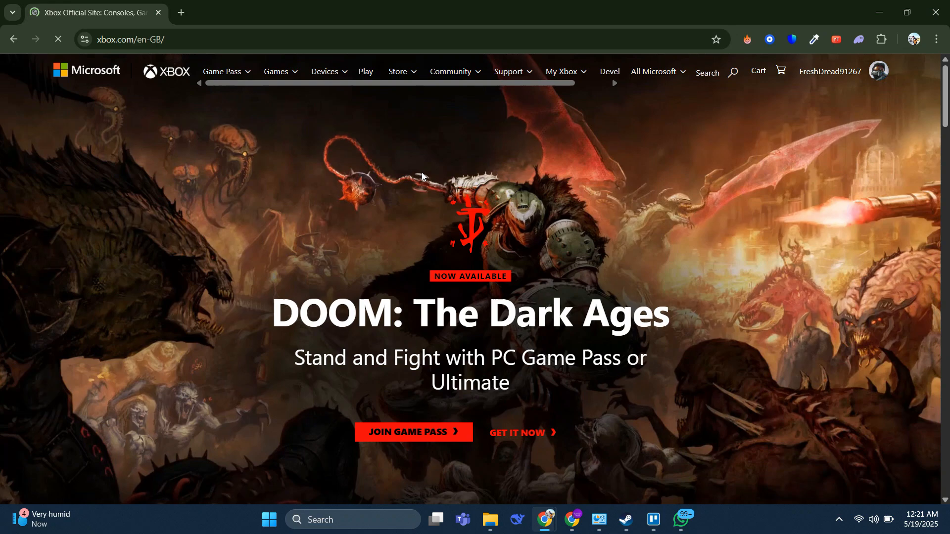
{"action": "left_click", "coordinate": [509, 71]}
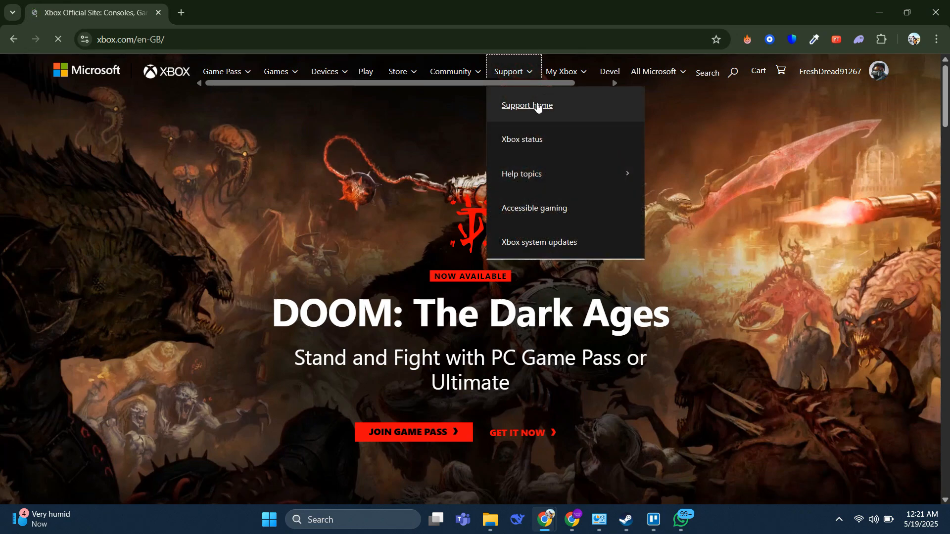
{"action": "left_click", "coordinate": [526, 106]}
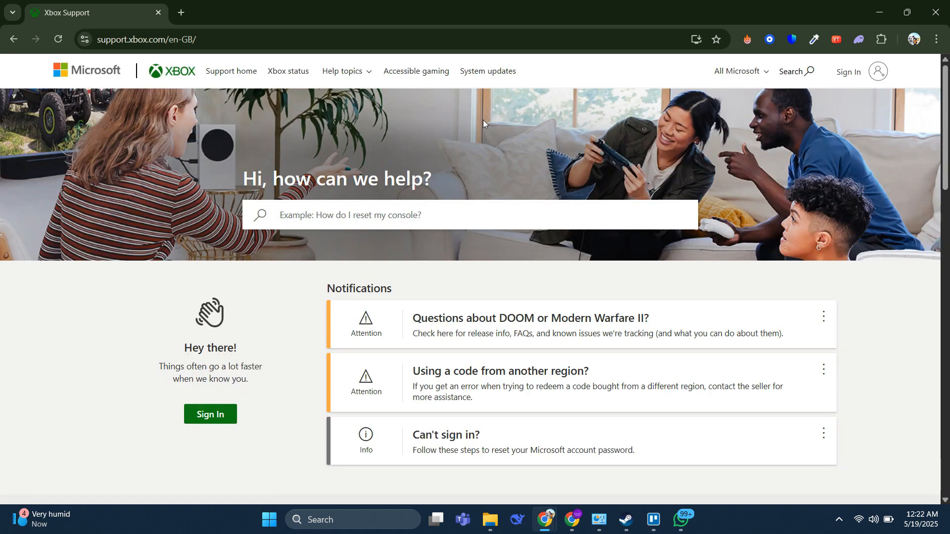
{"action": "scroll", "scroll_direction": "down", "scroll_amount": 3}
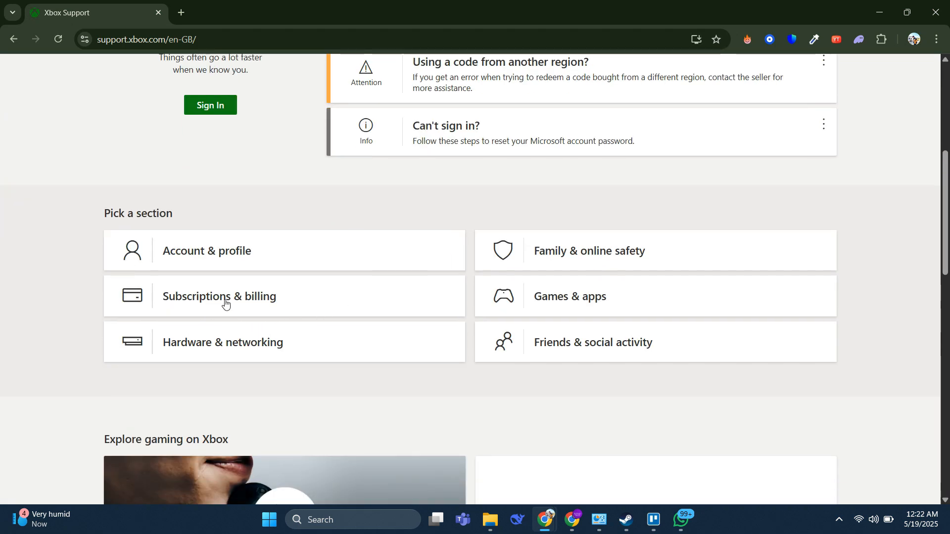
- Enter Subscriptions & billing help and expand the Manage subscriptions topic's article list
{"action": "left_click", "coordinate": [220, 297]}
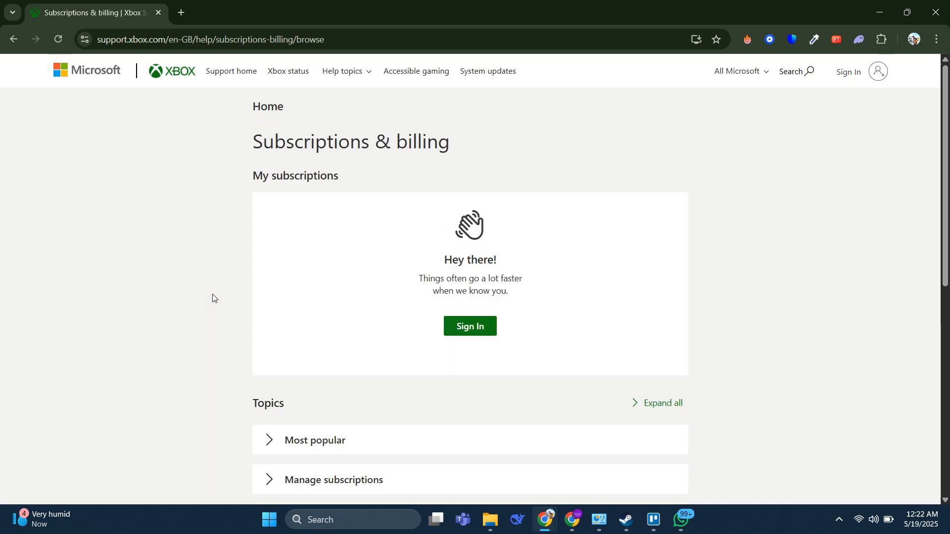
{"action": "scroll", "scroll_direction": "down", "scroll_amount": 3}
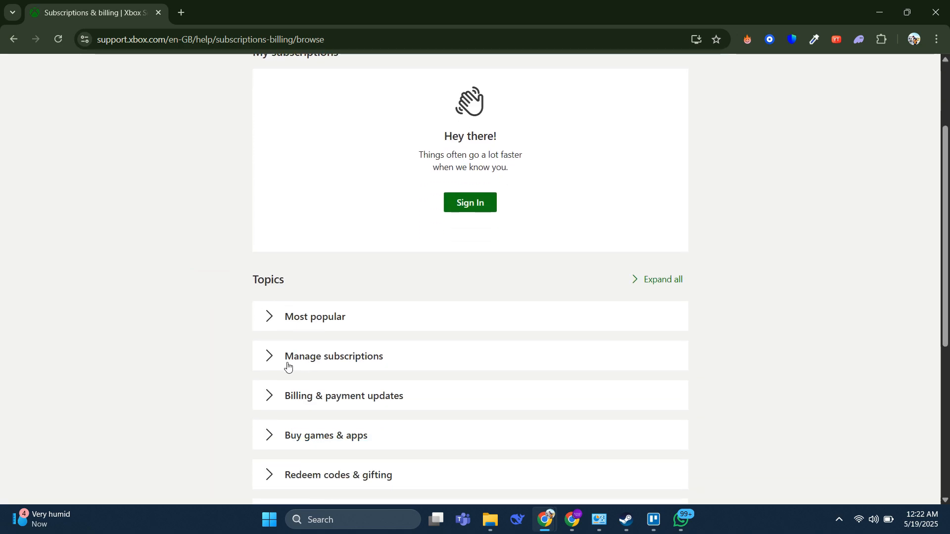
{"action": "left_click", "coordinate": [333, 356]}
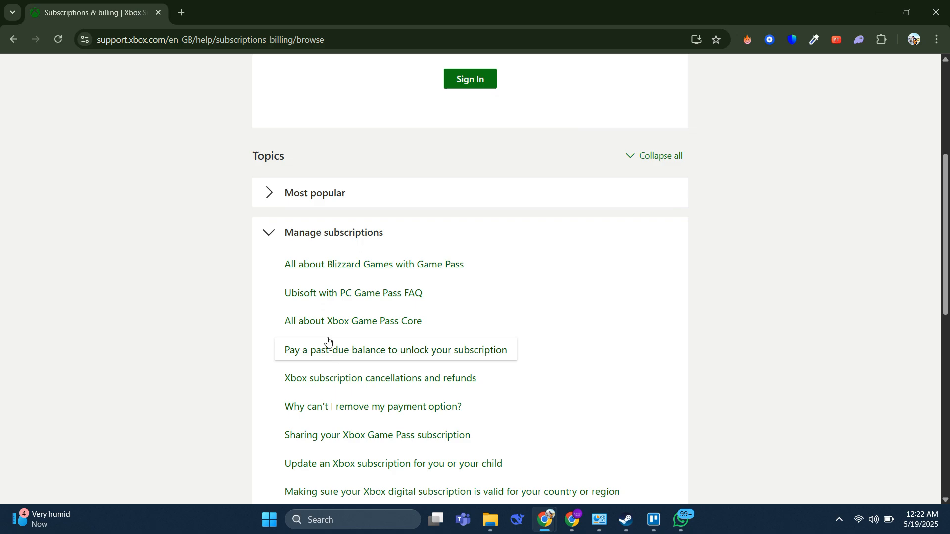
{"action": "mouse_move", "coordinate": [339, 385]}
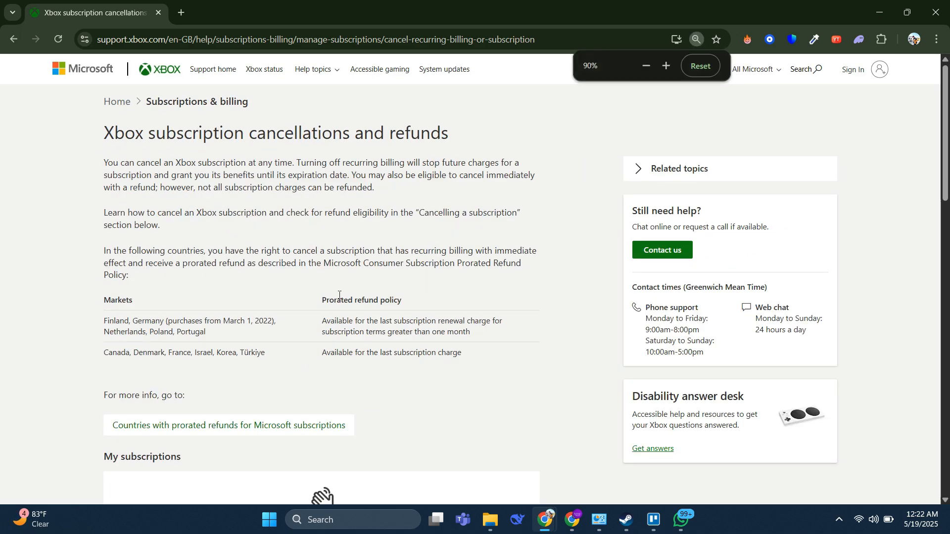
{"action": "left_click", "coordinate": [699, 65]}
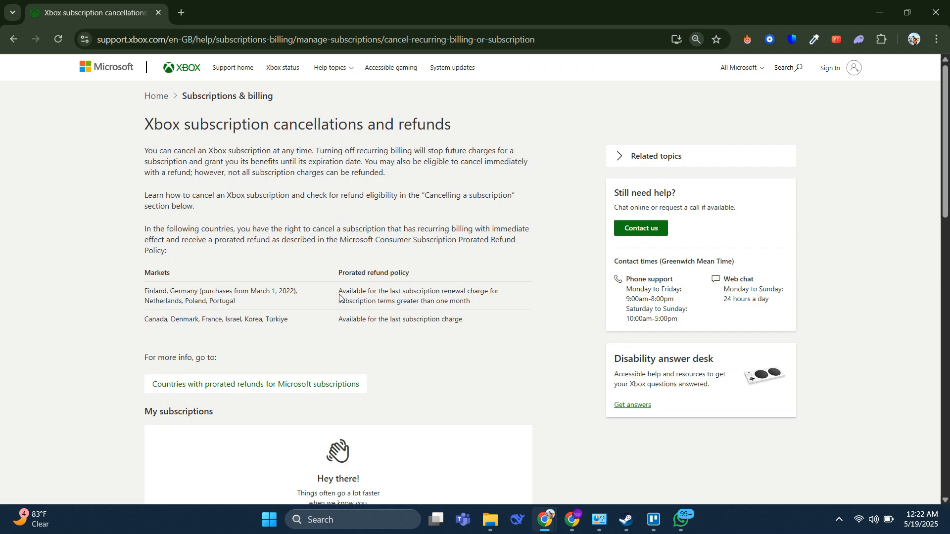
{"action": "mouse_move", "coordinate": [326, 266]}
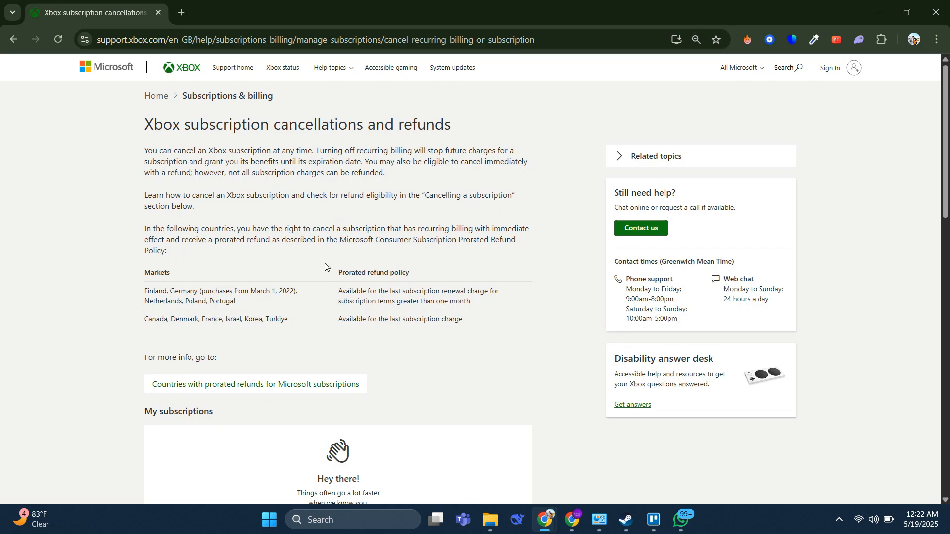
{"action": "mouse_move", "coordinate": [325, 216]}
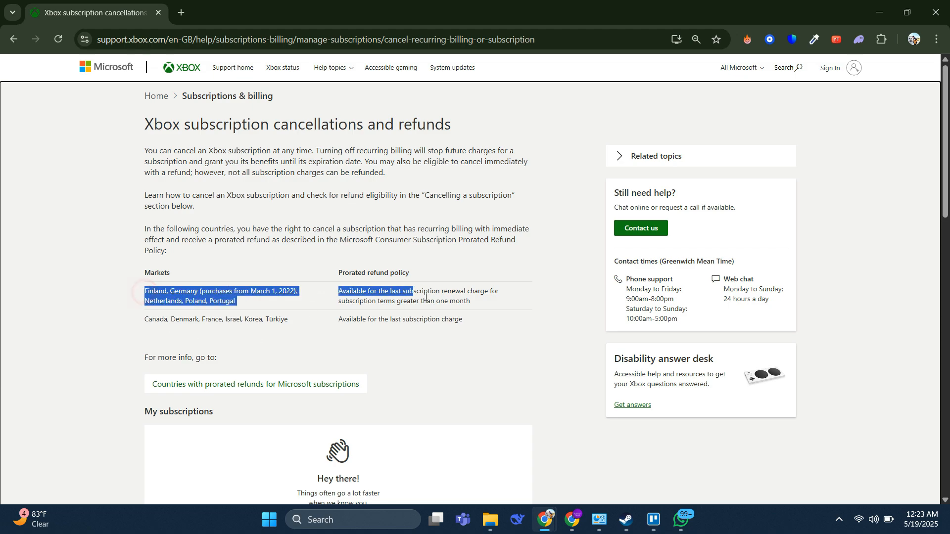
{"action": "left_click", "coordinate": [478, 345]}
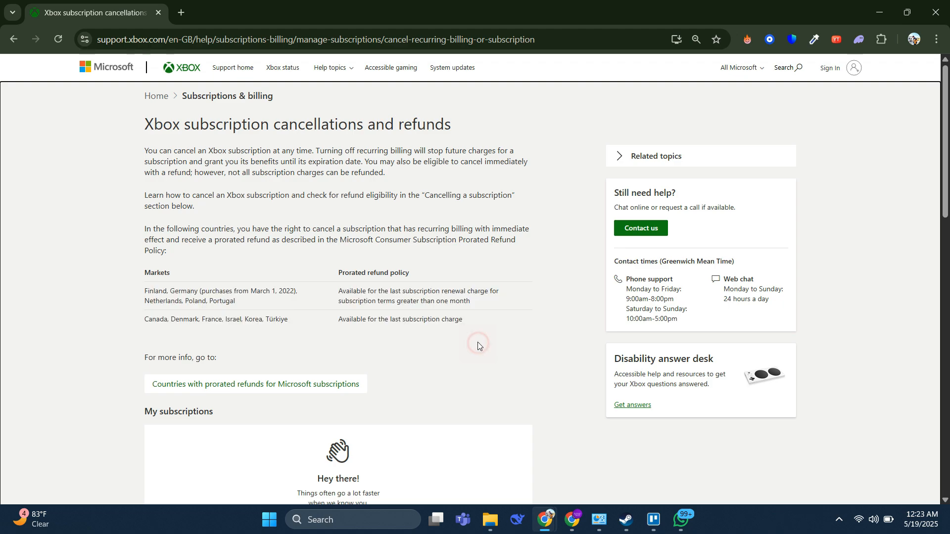
{"action": "mouse_move", "coordinate": [481, 330]}
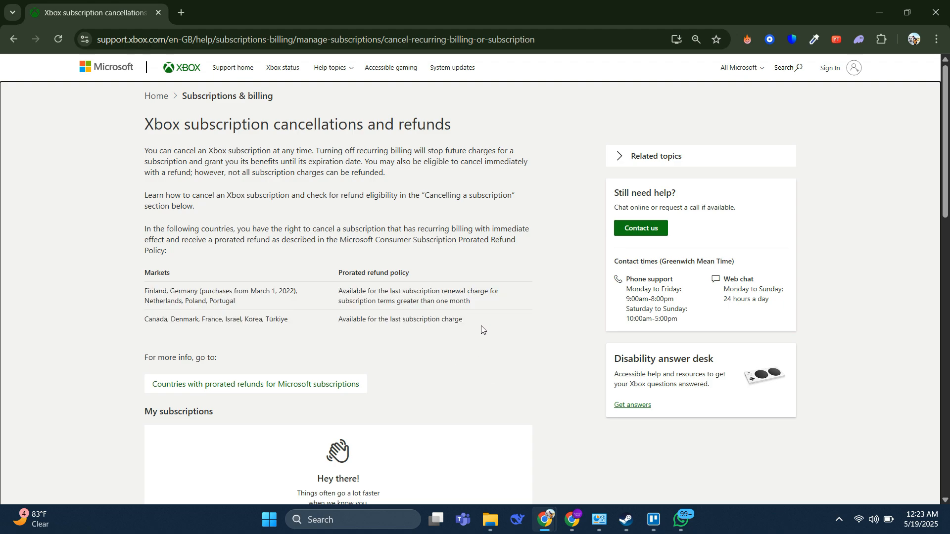
{"action": "scroll", "scroll_direction": "down", "scroll_amount": 3}
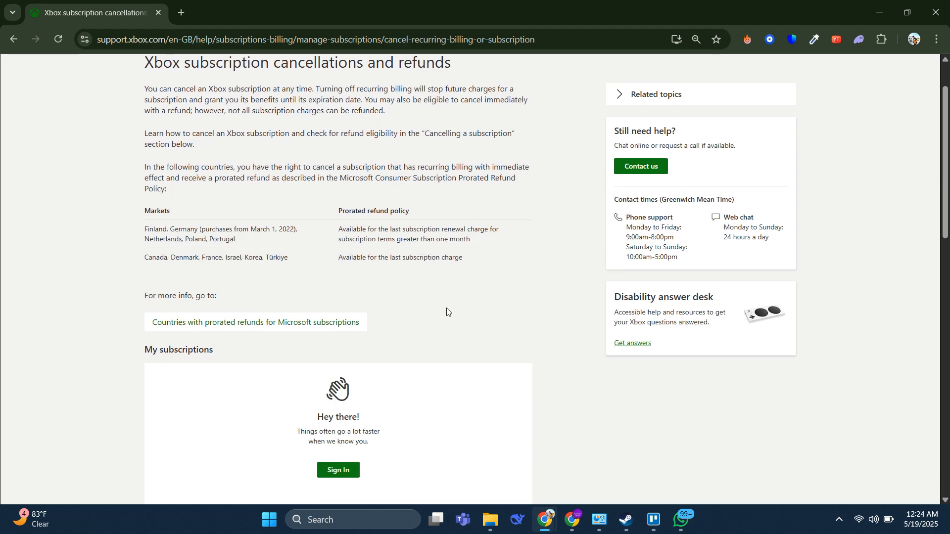
{"action": "double_click", "coordinate": [151, 350]}
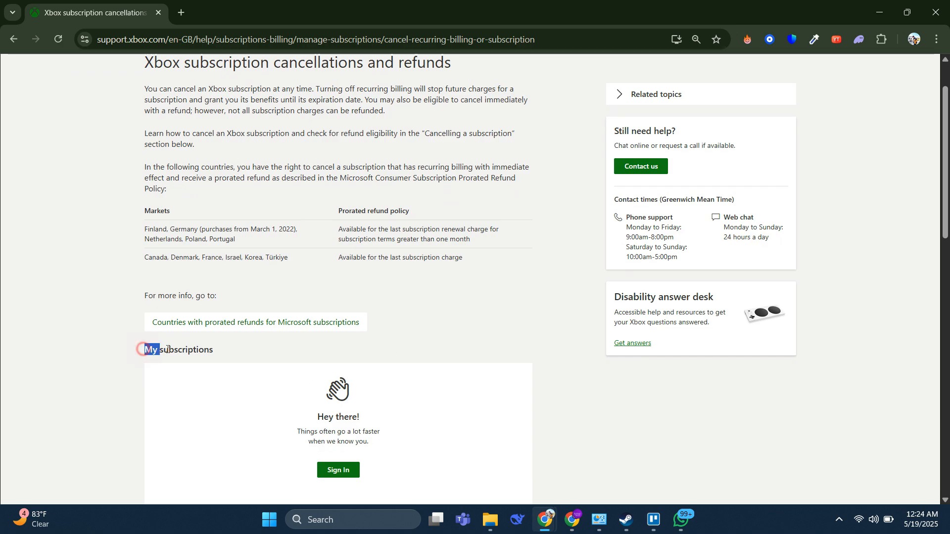